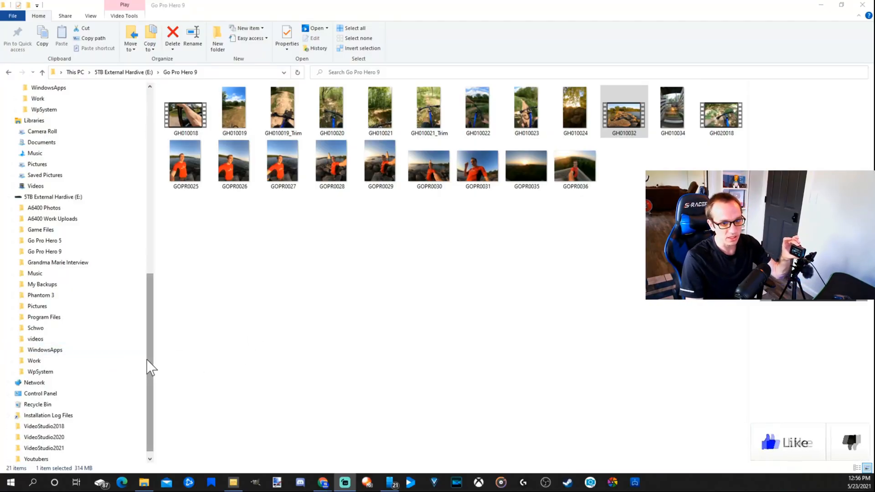
# Show This PC's drives: Windows (C:) and the 5TB external drive, no camera.
pyautogui.scroll(3)
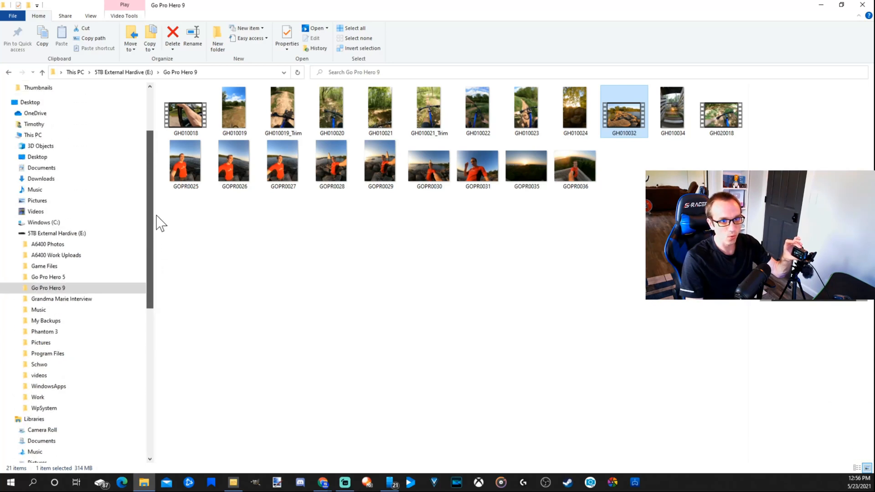
pyautogui.scroll(3)
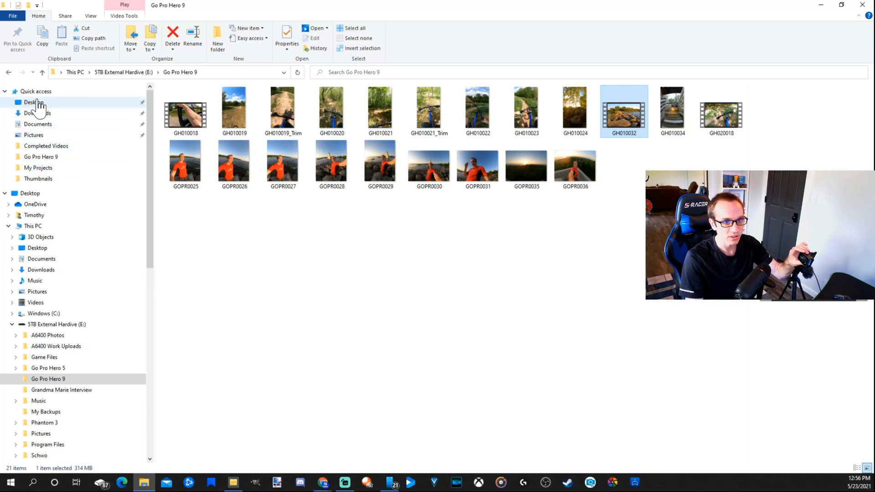
pyautogui.click(32, 226)
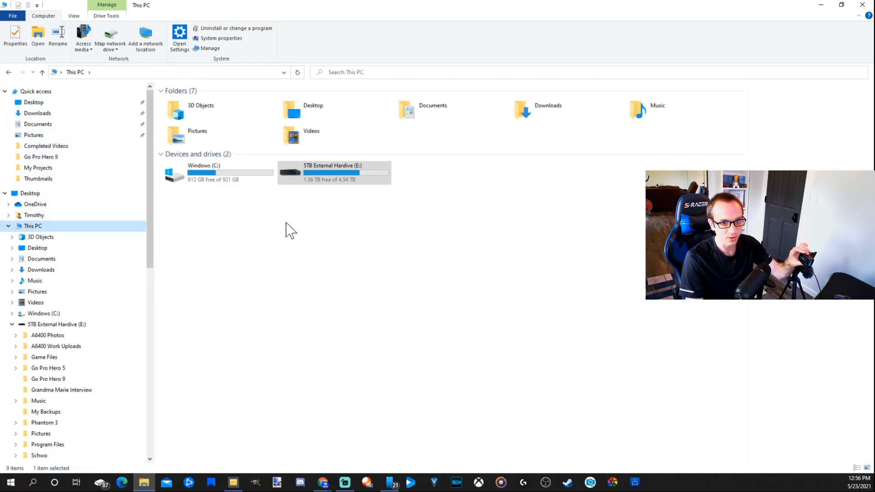
pyautogui.moveTo(374, 238)
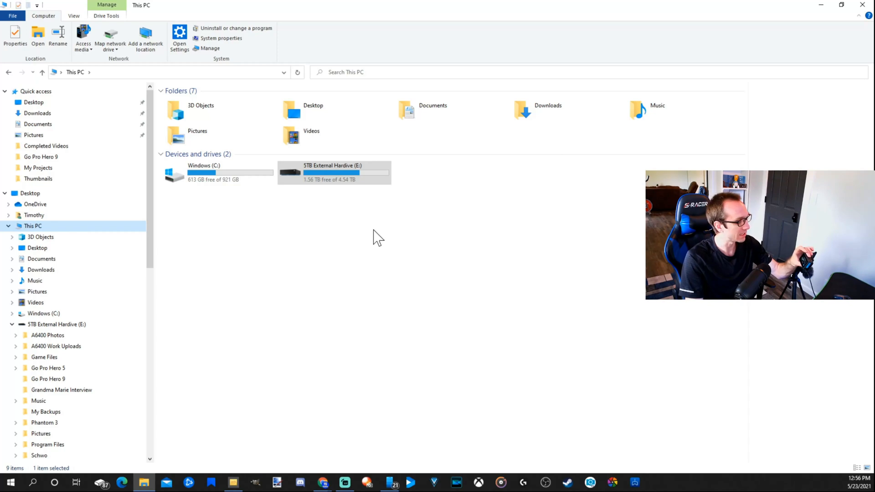